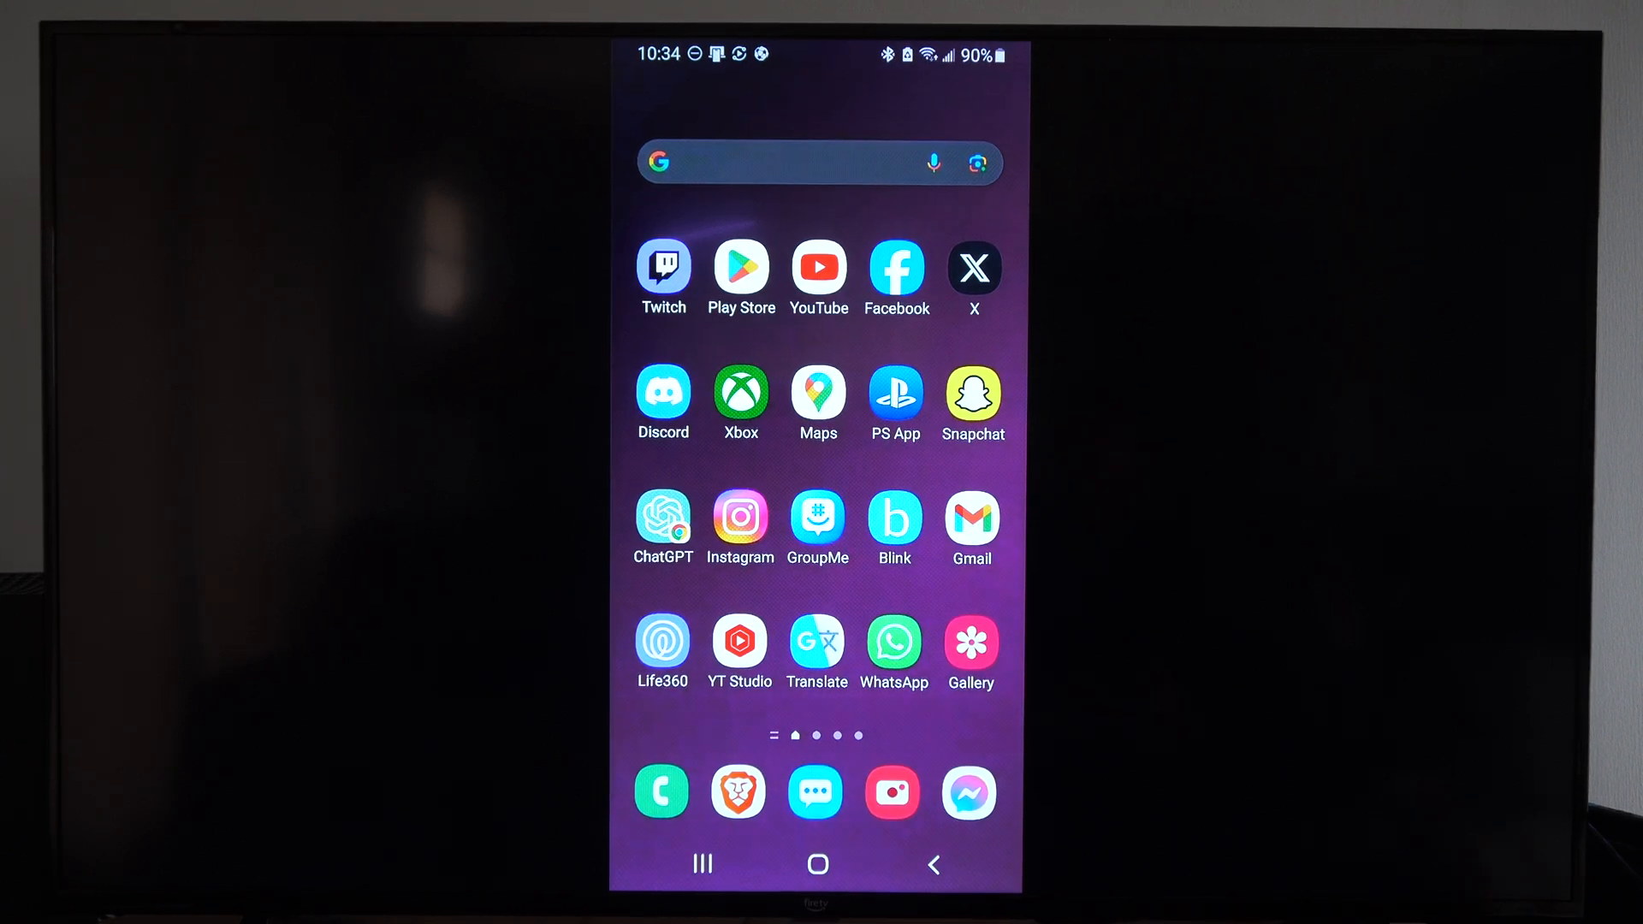
Launch the PS App from the Android home screen into the Game Library
{"action": "left_click", "coordinate": [895, 391]}
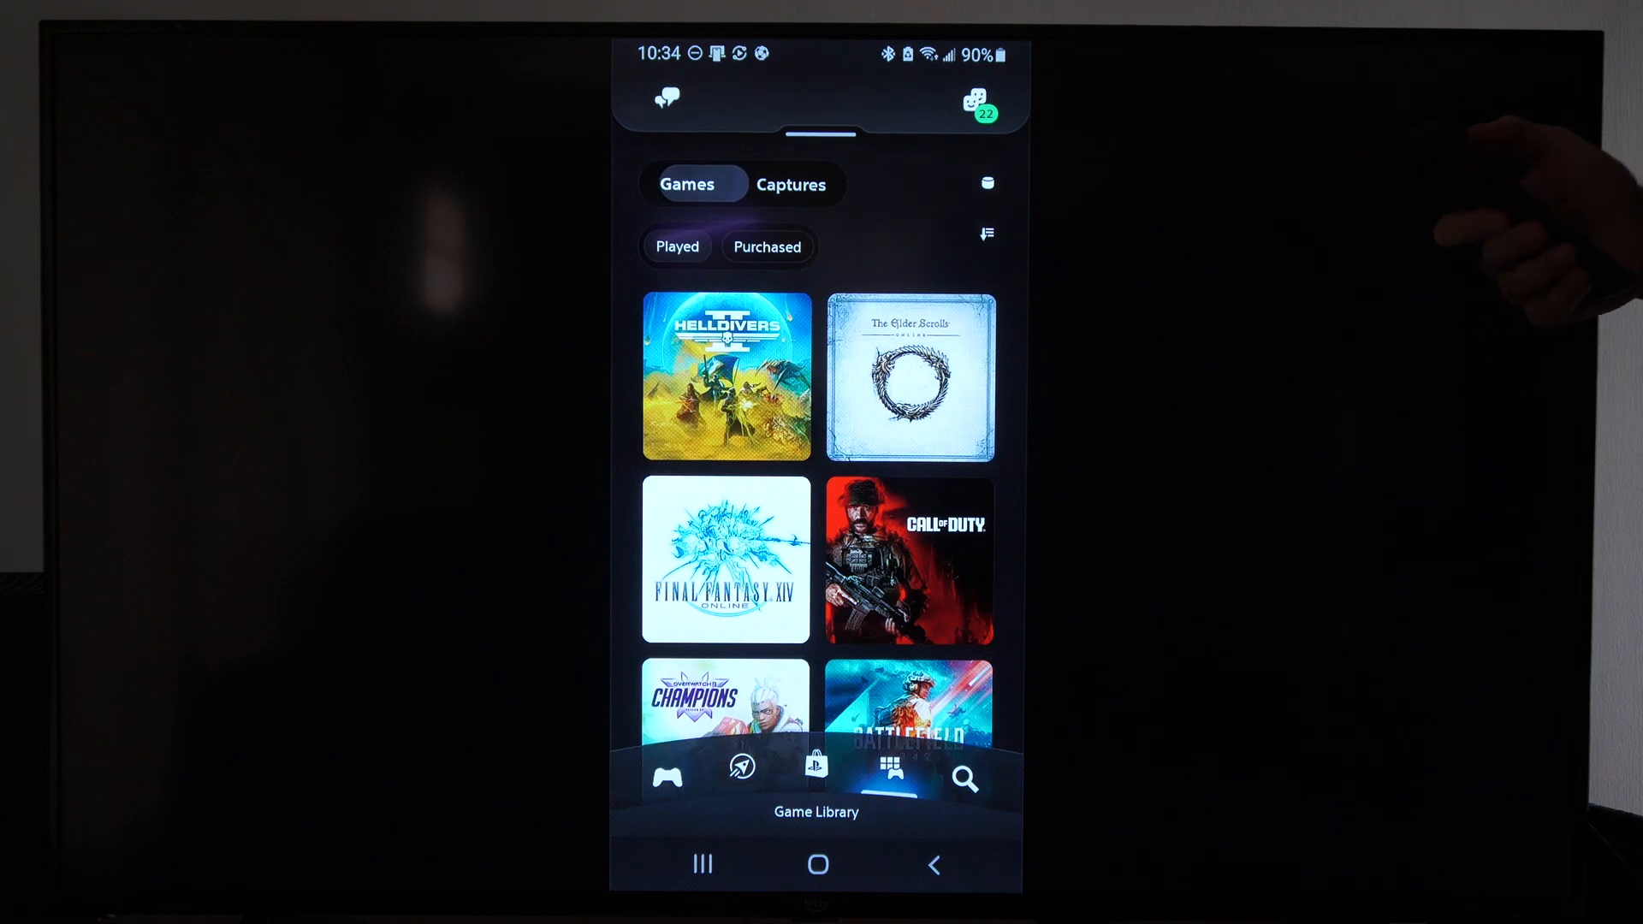
Switch the library to Captures, listing the HELLDIVERS 2 clips and screenshots
{"action": "left_click", "coordinate": [792, 185]}
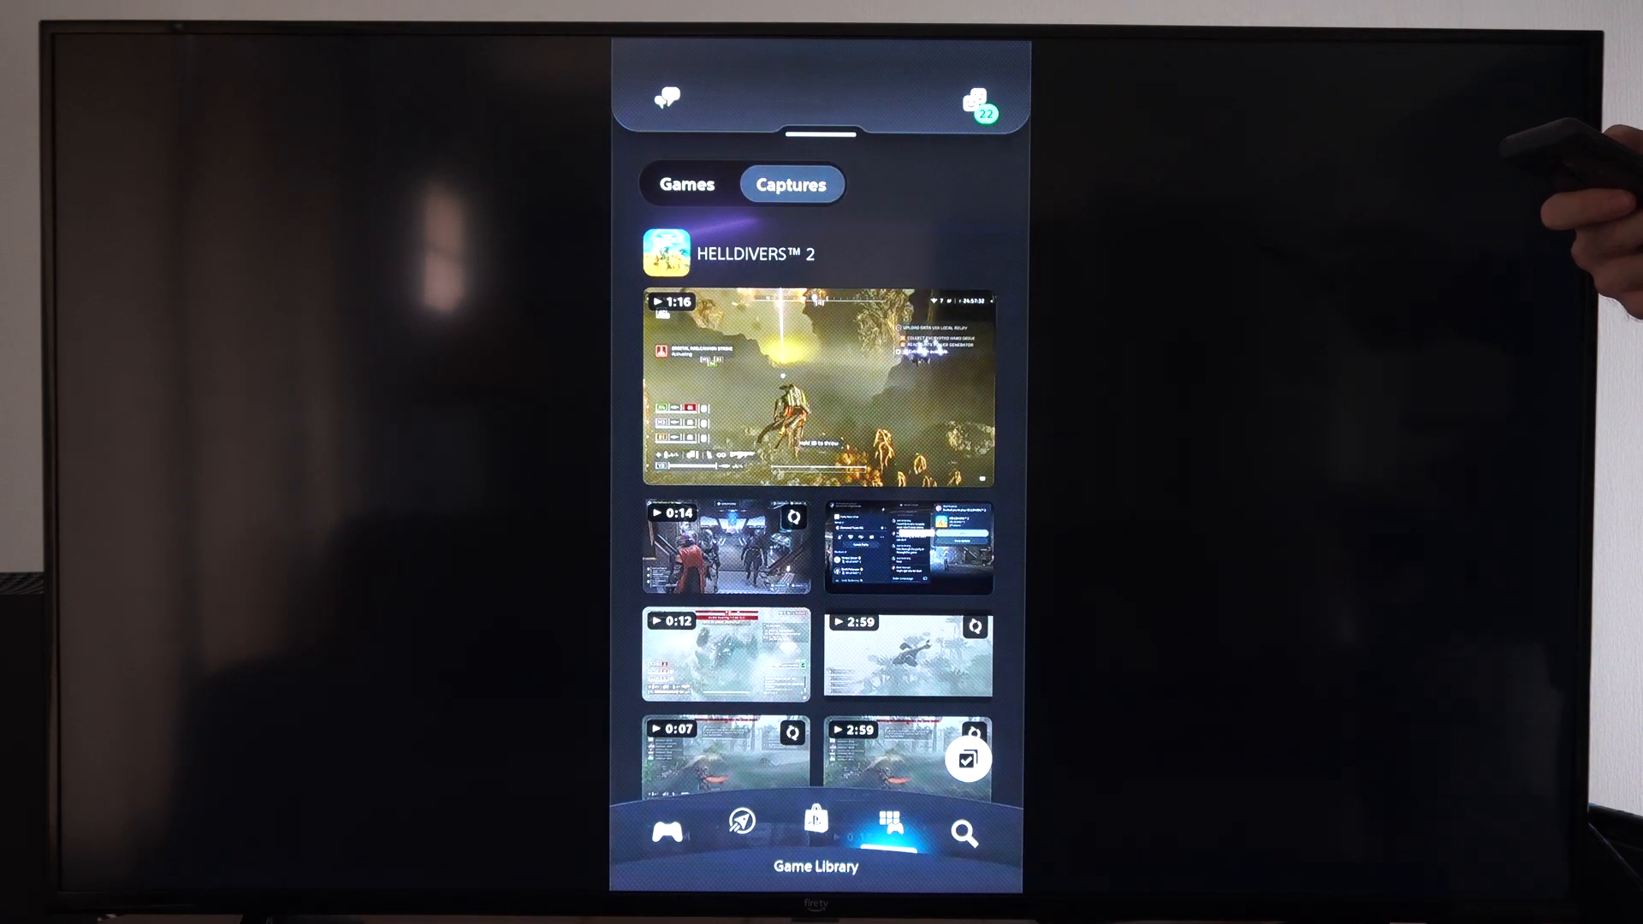
View the 1:16 HELLDIVERS 2 clip with its creation date, file size and dimensions
{"action": "left_click", "coordinate": [813, 394]}
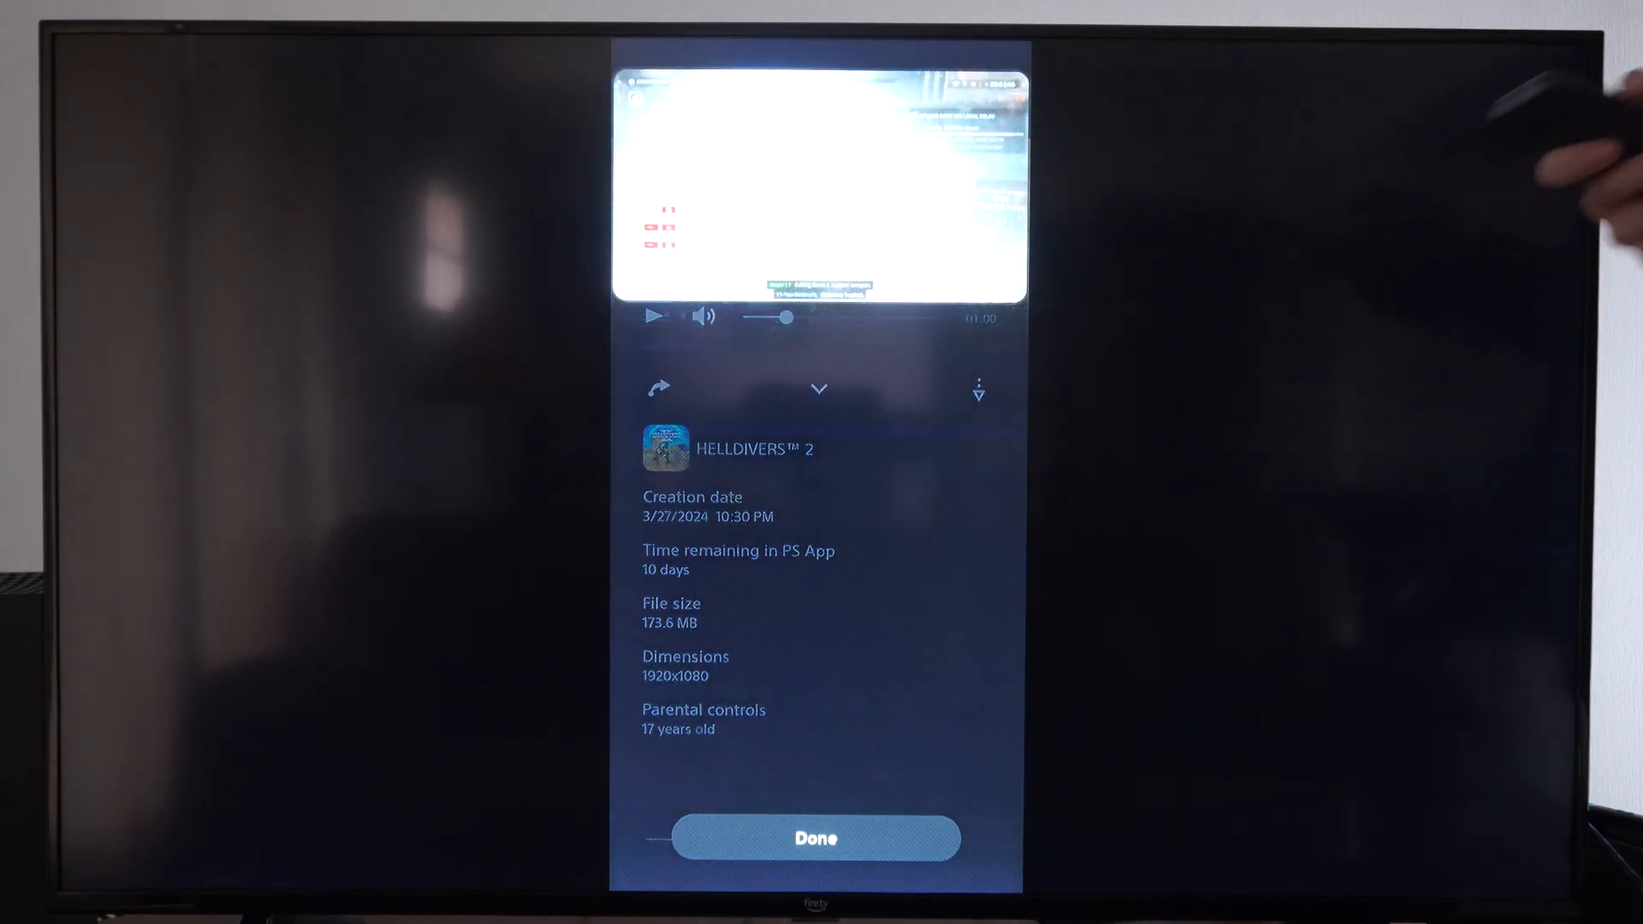
Close the clip viewer and enter multi-select mode on the HELLDIVERS 2 captures grid
{"action": "left_click", "coordinate": [657, 387]}
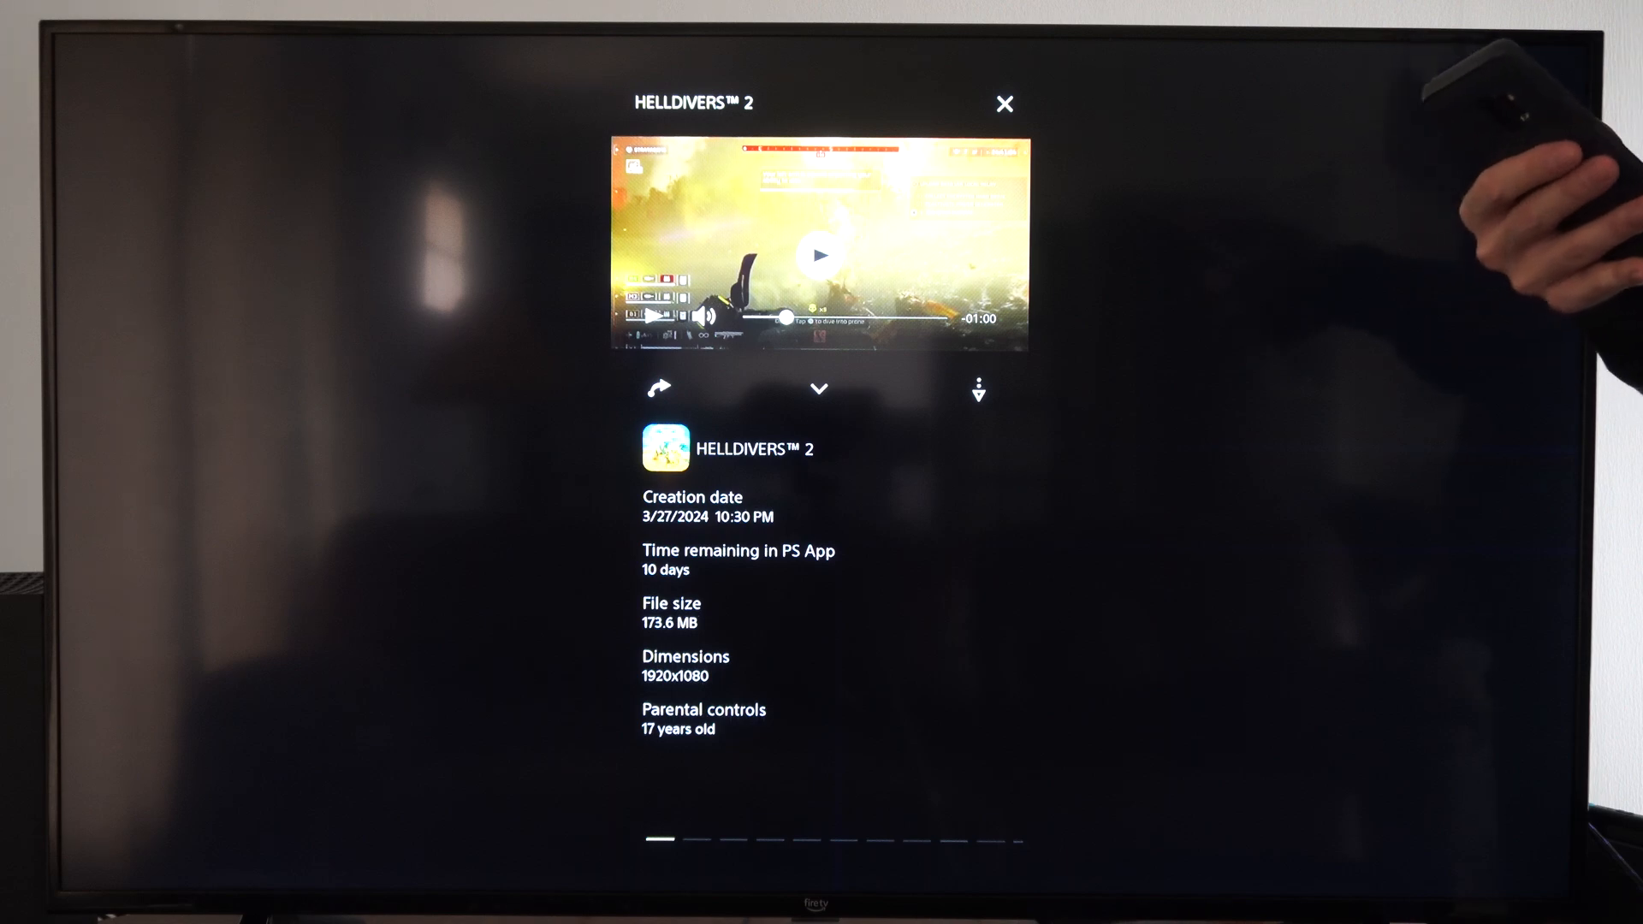
{"action": "left_click", "coordinate": [1005, 103]}
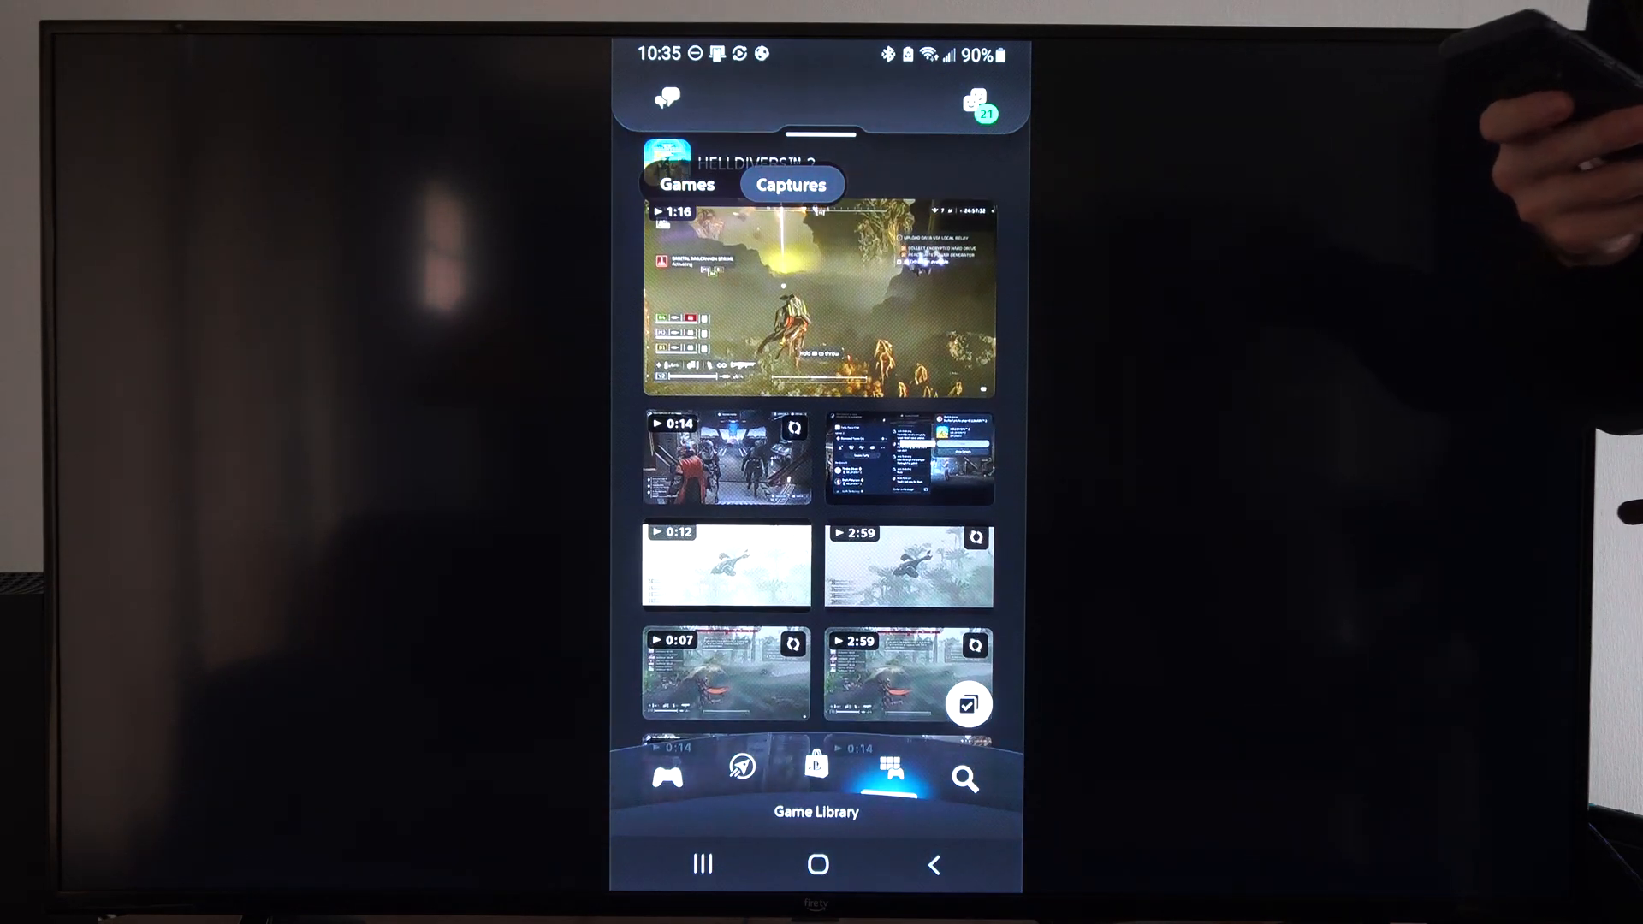
{"action": "left_click", "coordinate": [969, 703]}
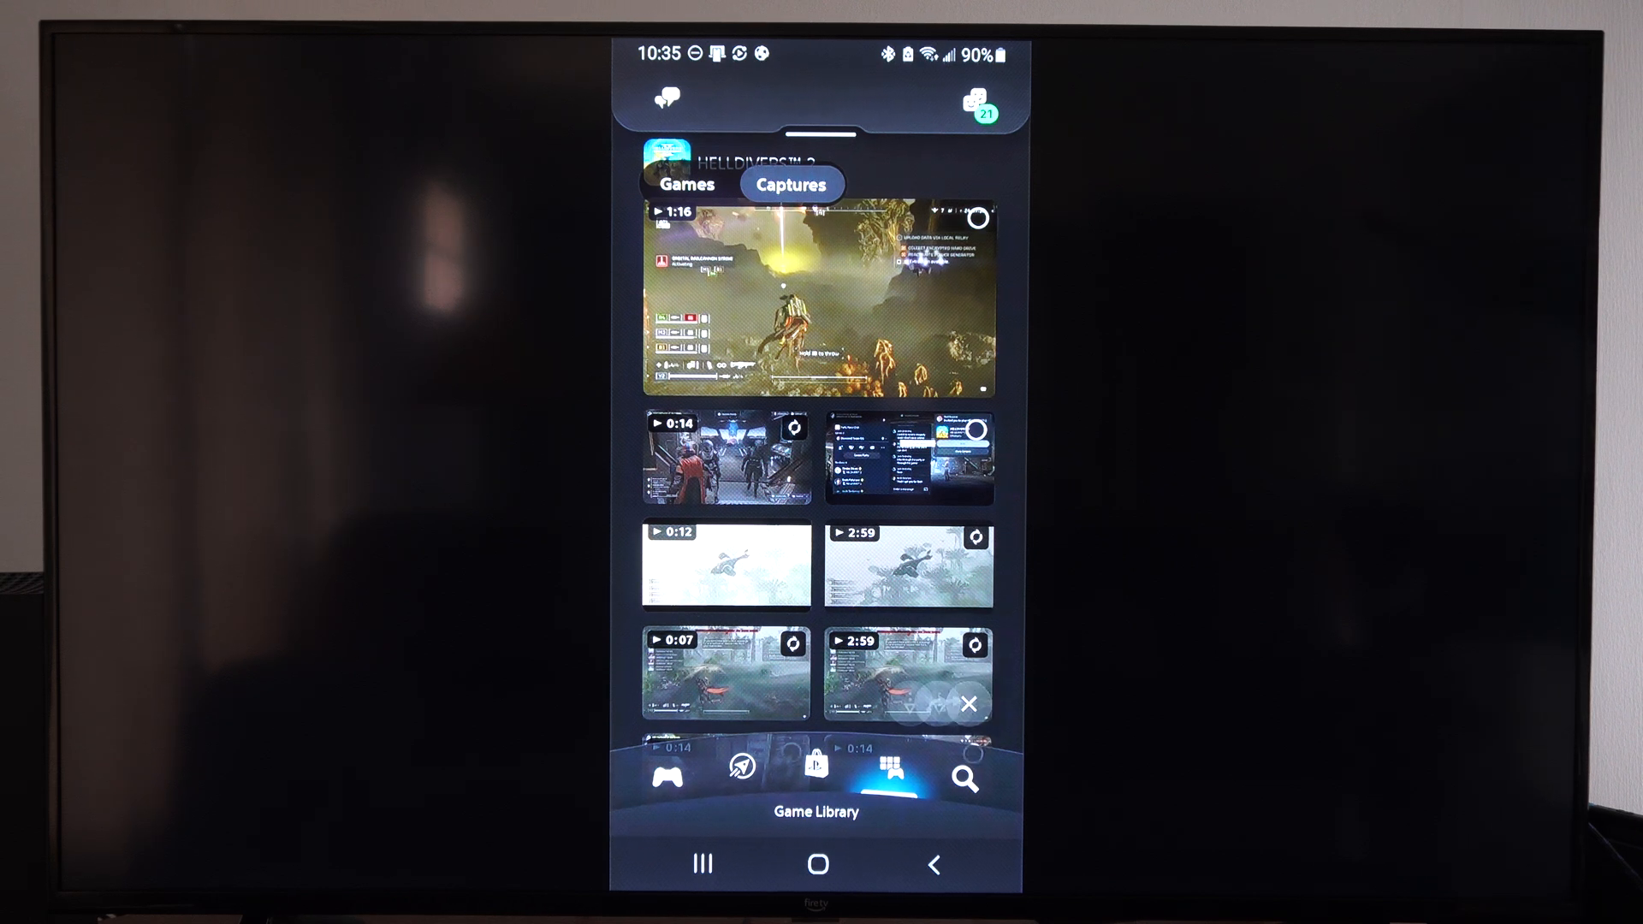